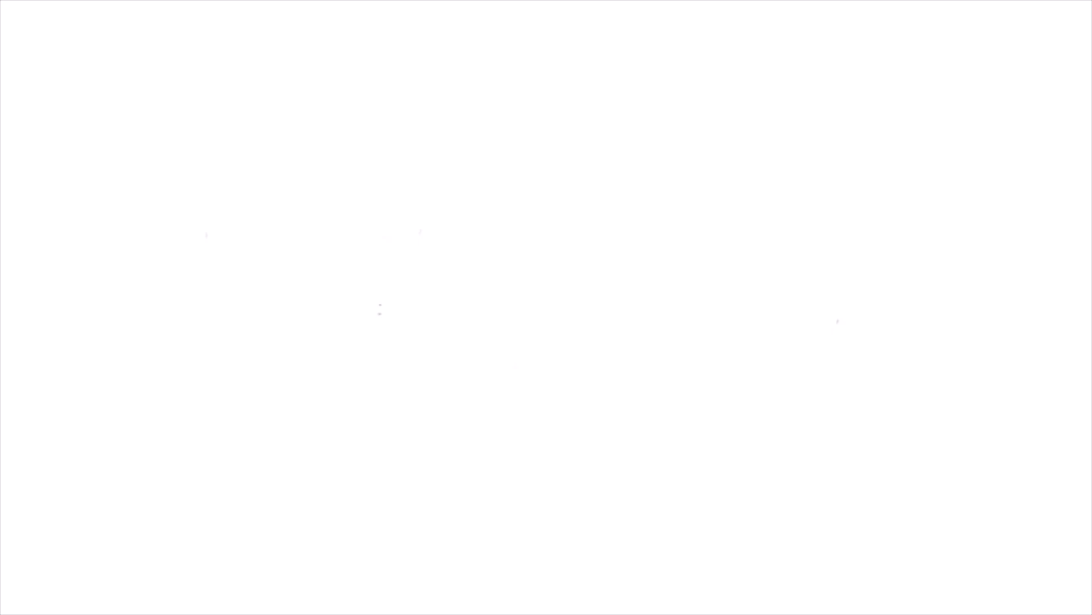
type("A dolphin jumps out")
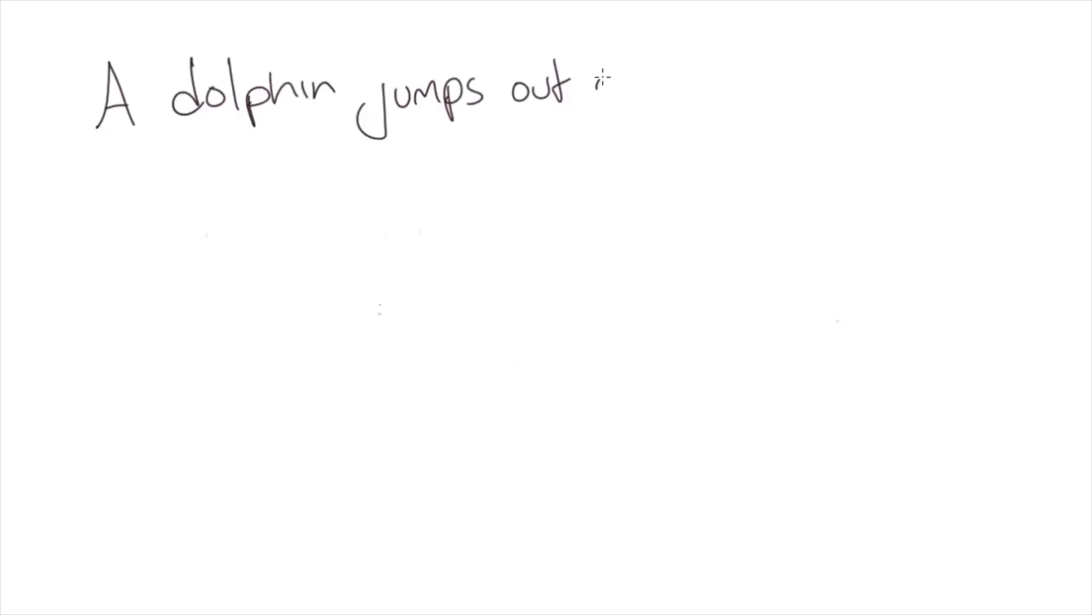
type("of the water. If the dolphin jumps at a spe")
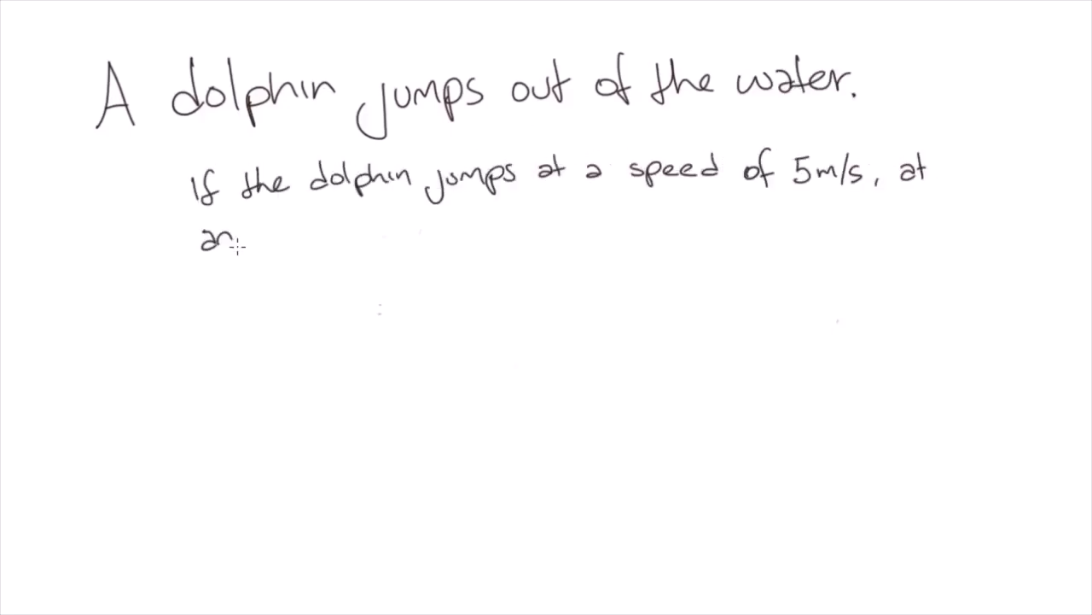
type("angle of 60° to the horizontal:")
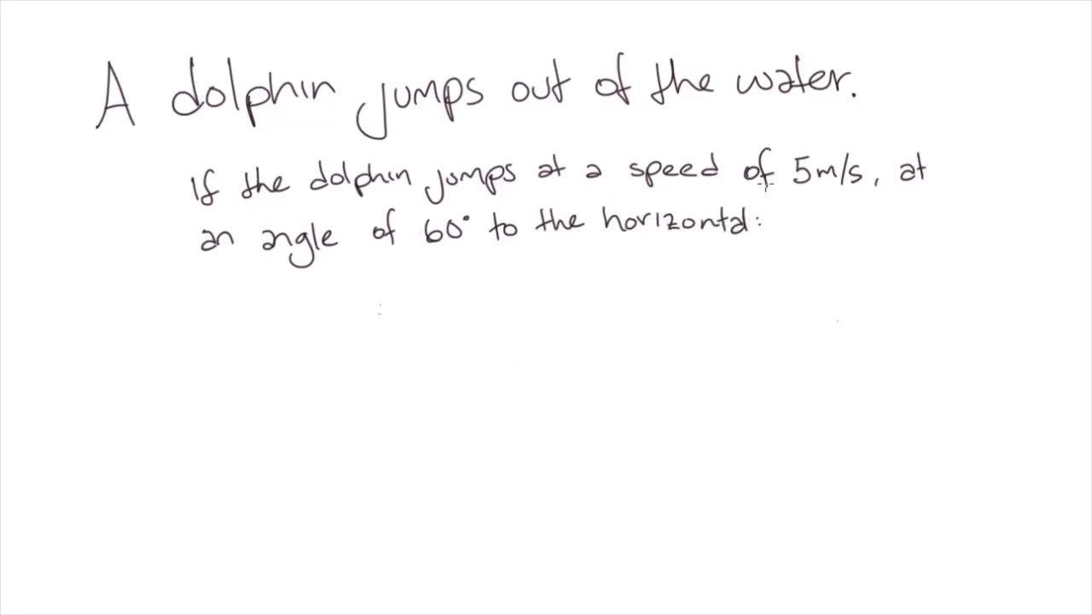
type("a) What is t")
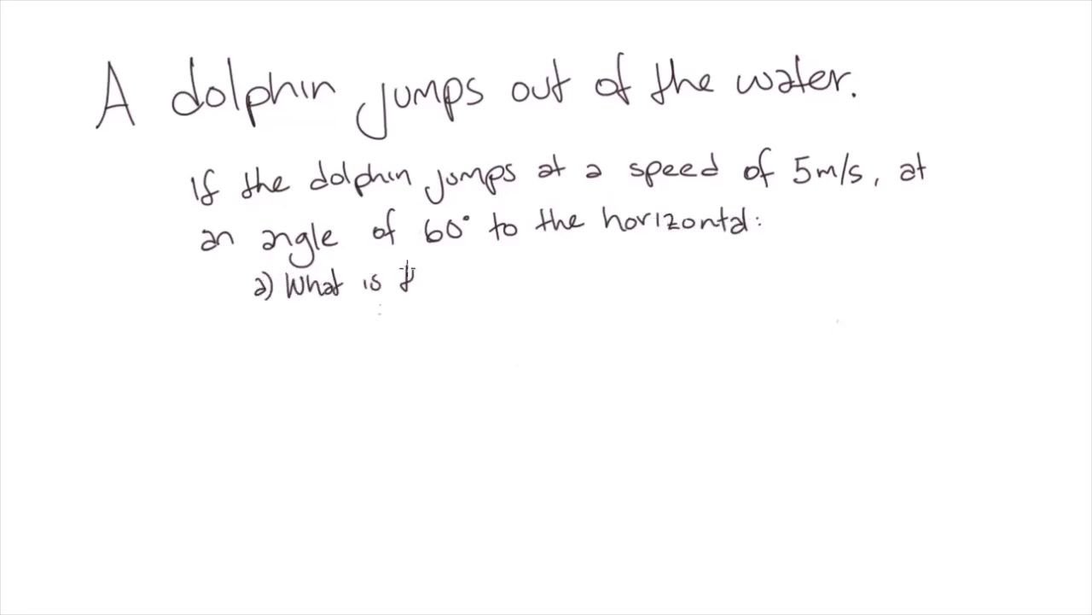
type("the initial vertical")
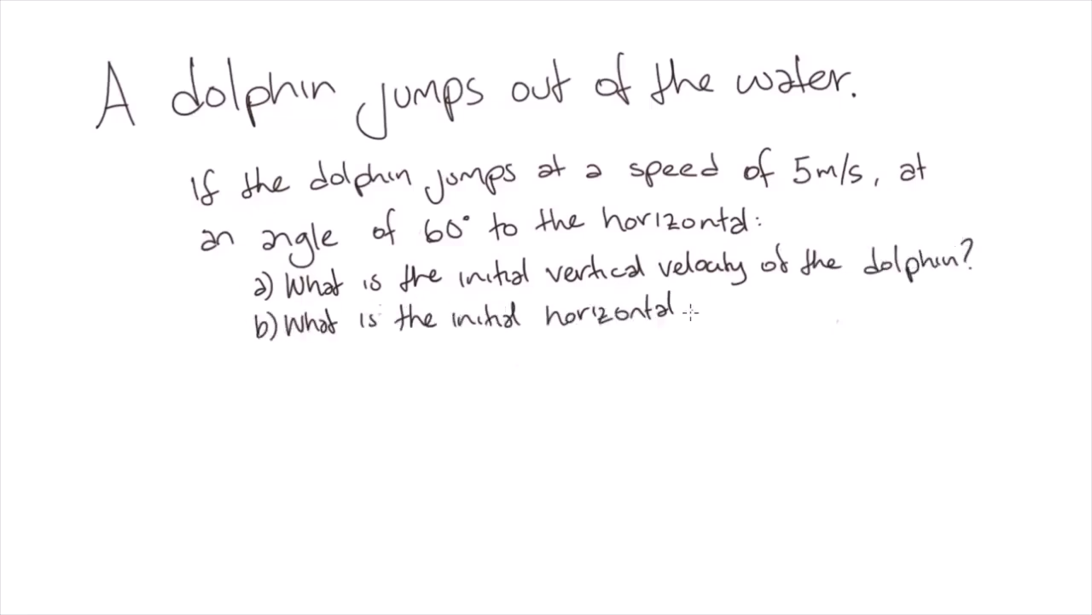
type("velocity of the dolphin?")
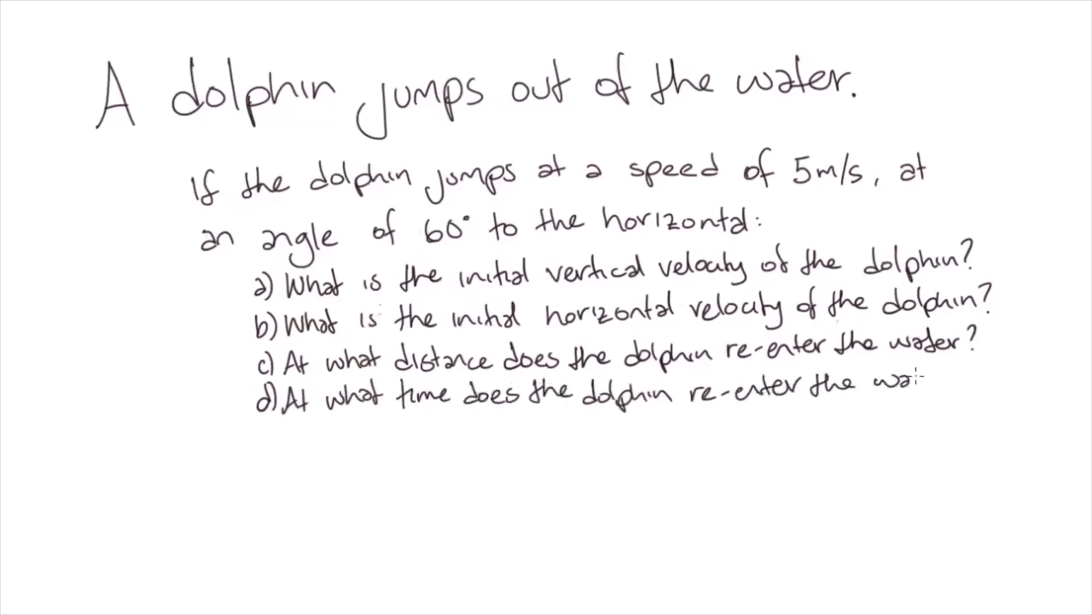
type("e) What is the")
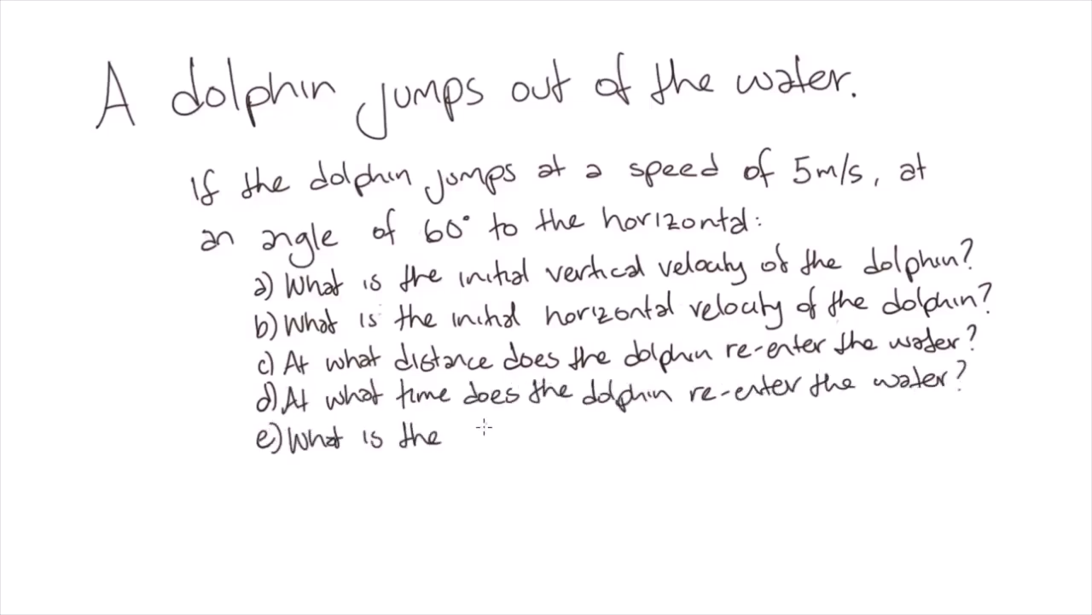
type("maximum height reached by the dolphin?")
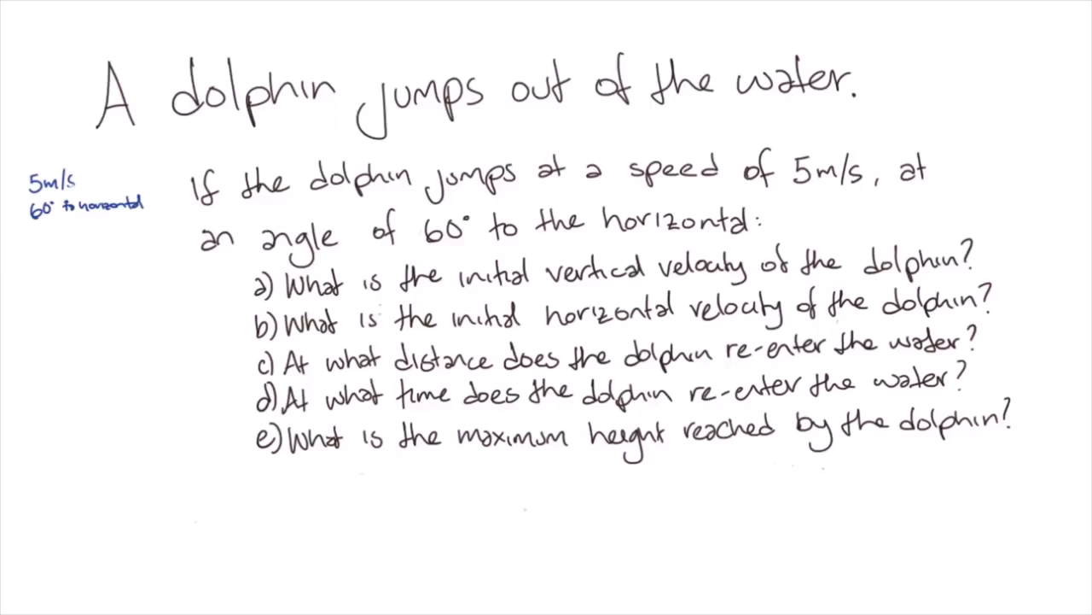
type("What angle to the horizontal should the dolphin jump:")
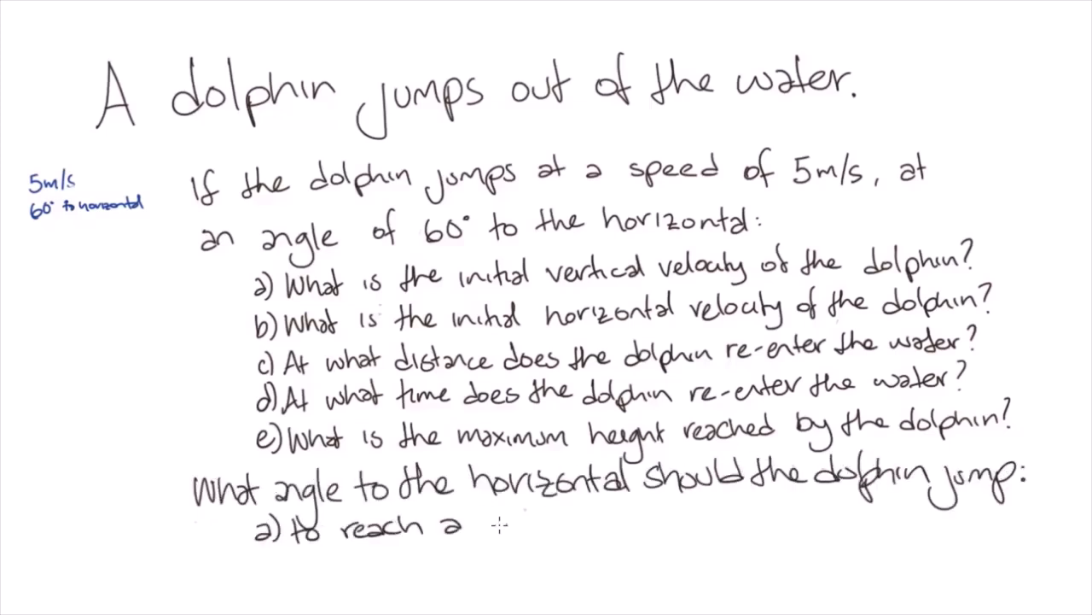
type("height of 1.1m?")
type("b) to re-enter the water")
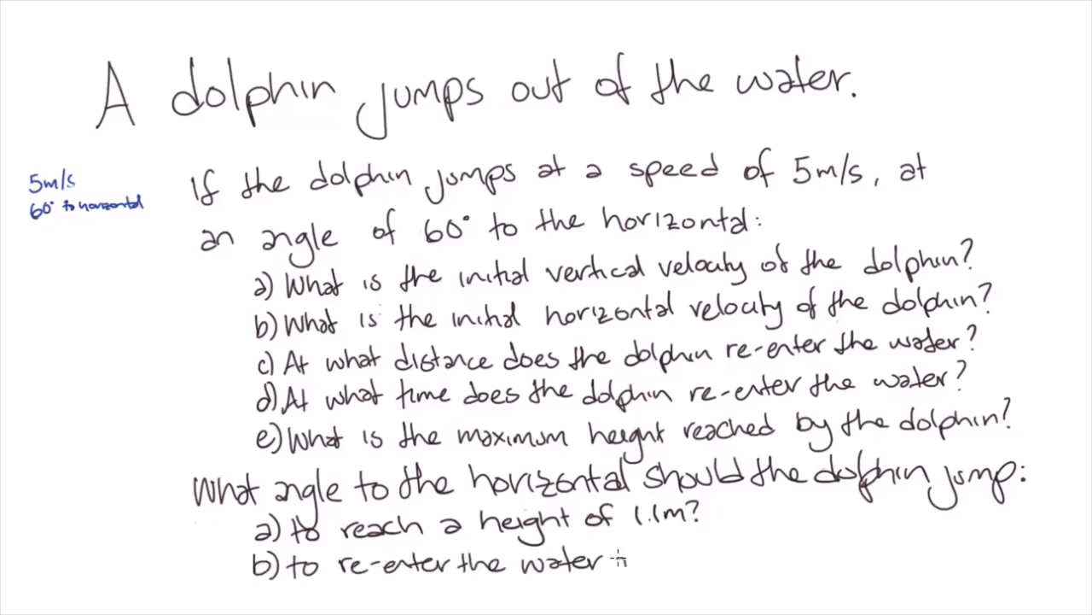
type("at the maximum distance?")
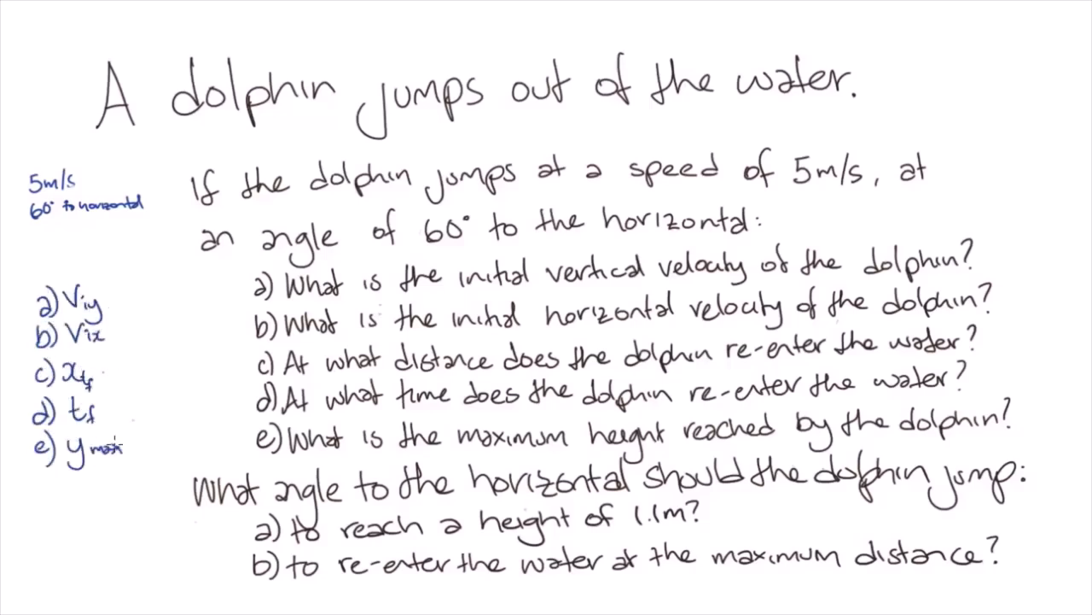
type("a) ymax =1.1m")
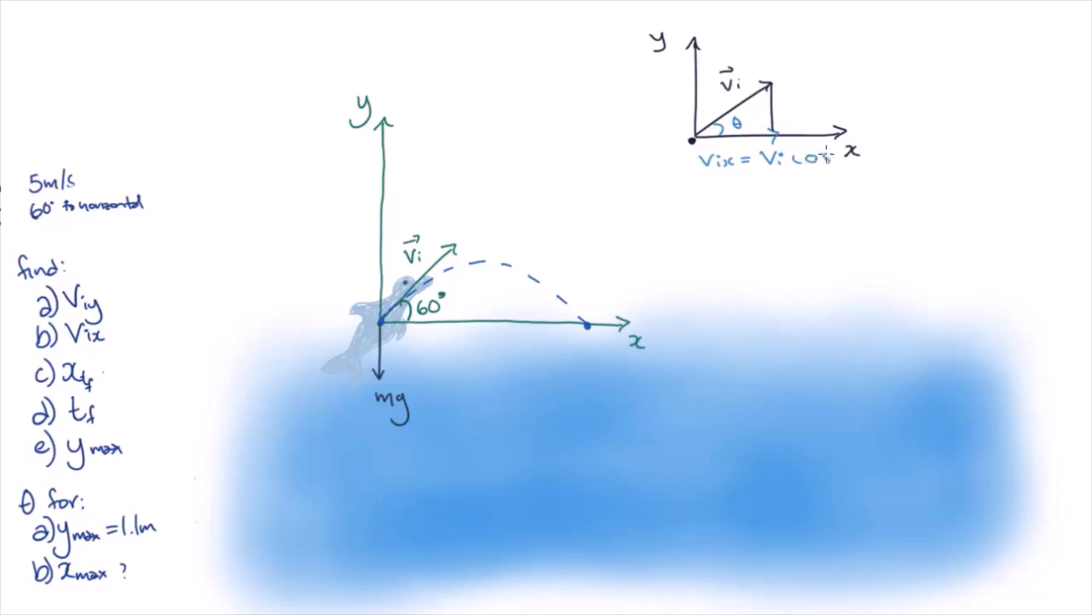
type("Viy = Visinθ")
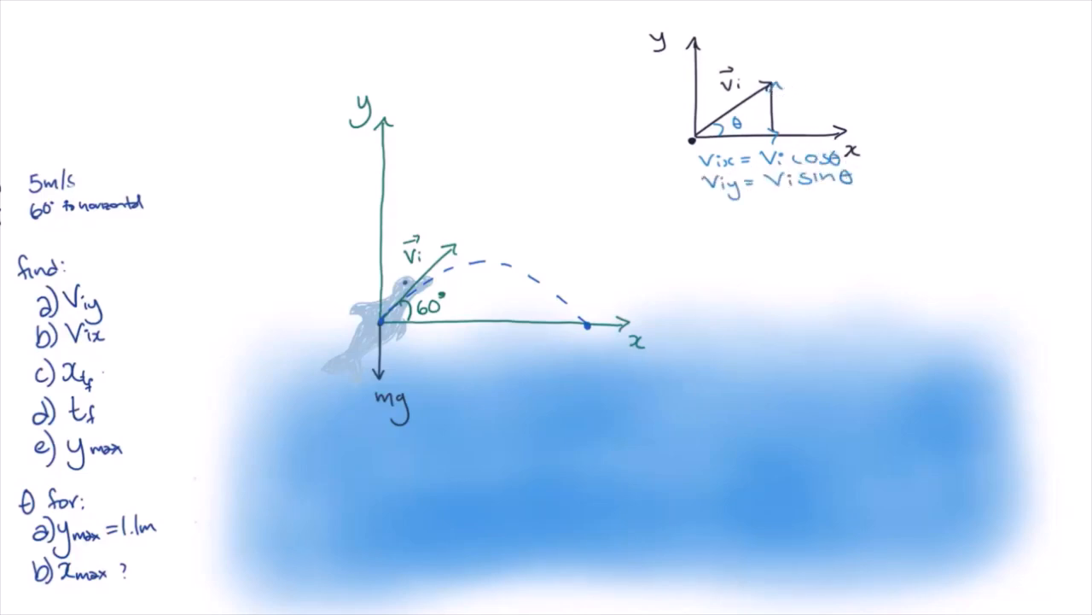
type("Vi=")
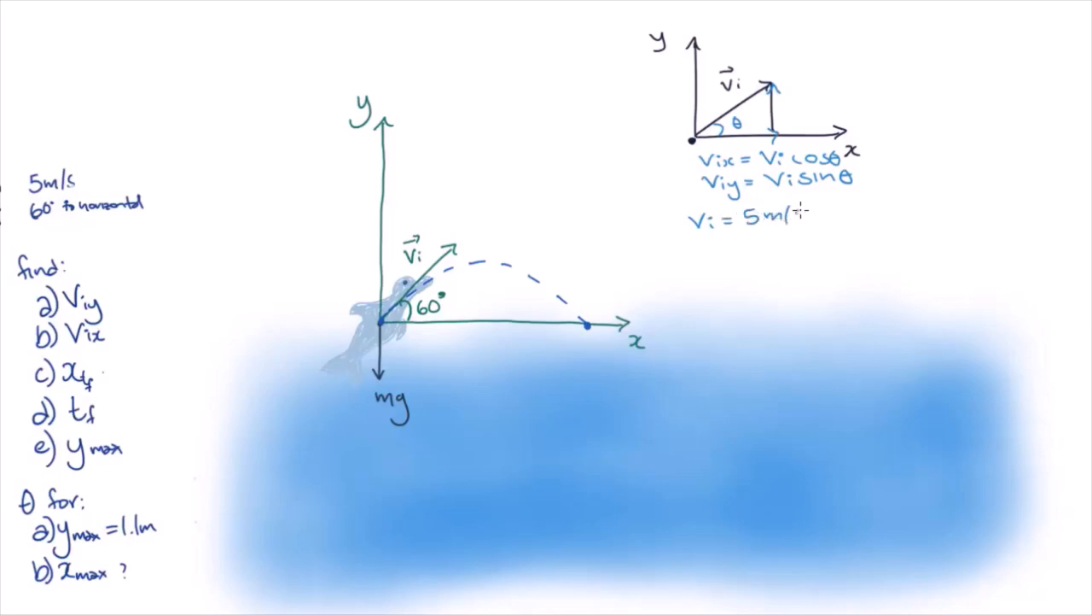
type("s, θ = 60°")
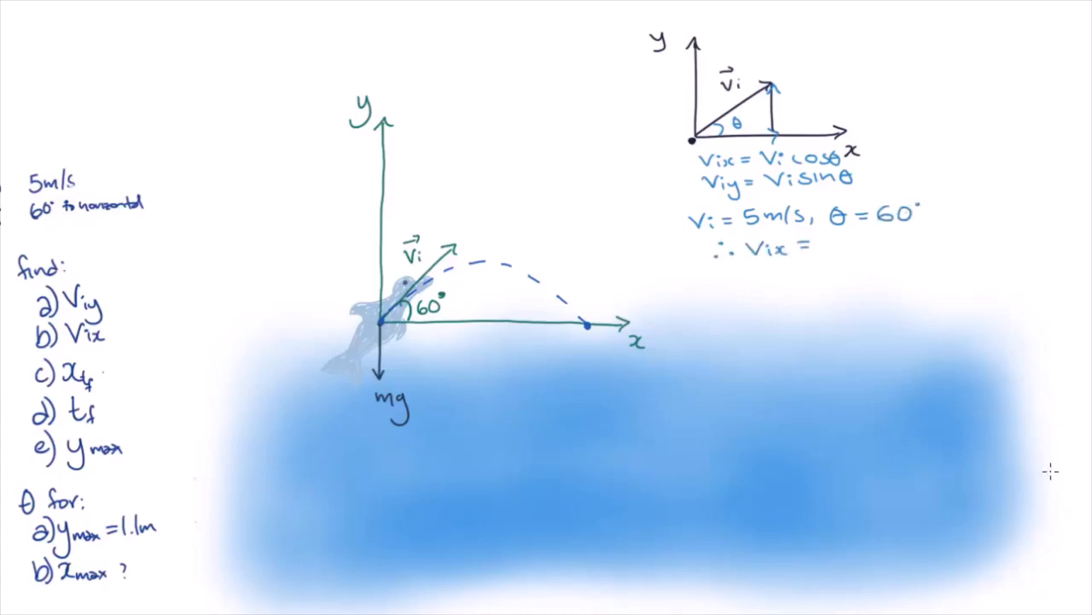
type("5/2 m/s")
type("Viy =")
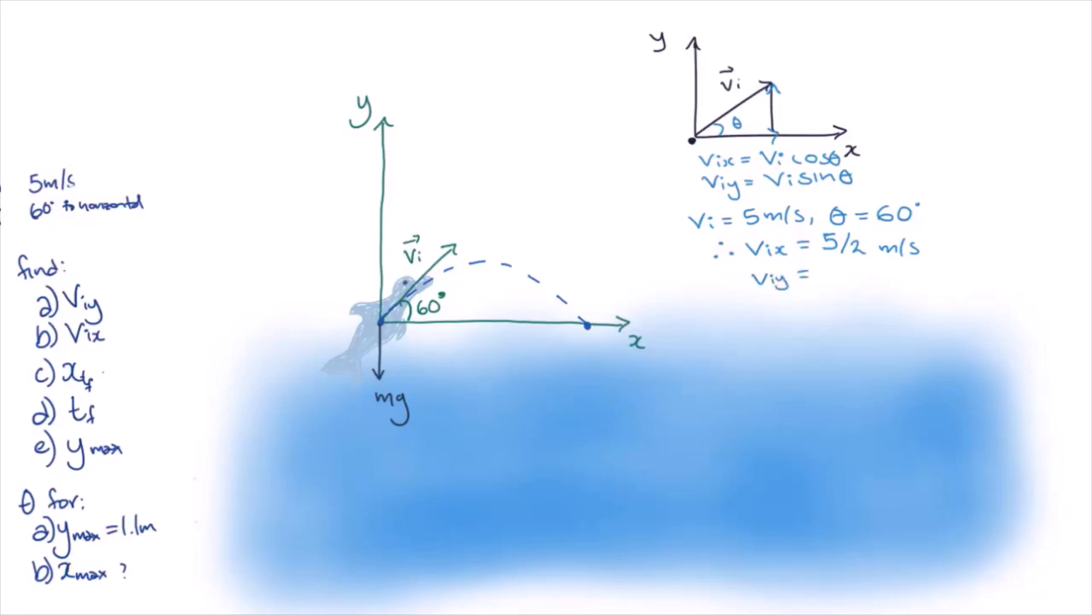
type("5√3/2 m/s")
type(" = 5√3/2")
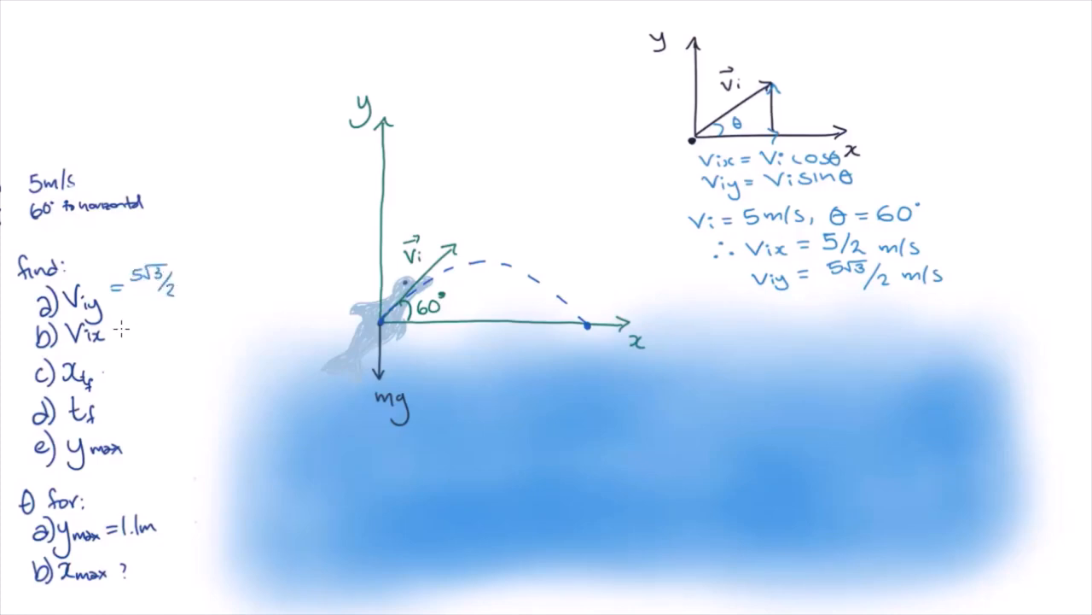
type("= 5/2")
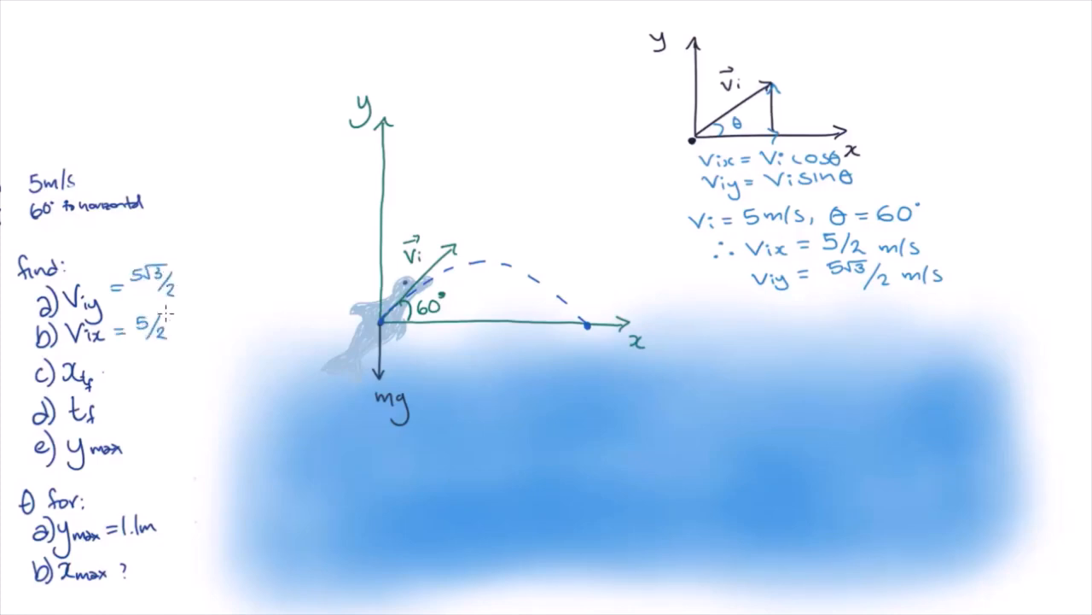